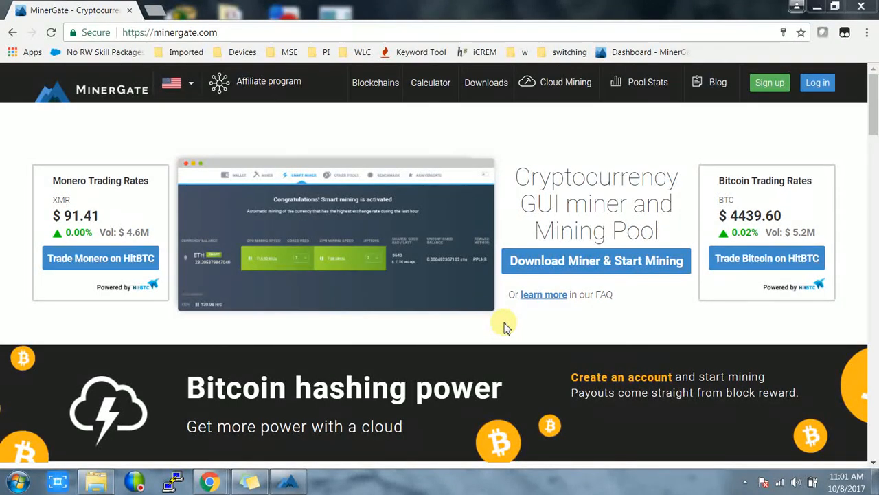
mouse_move(374, 289)
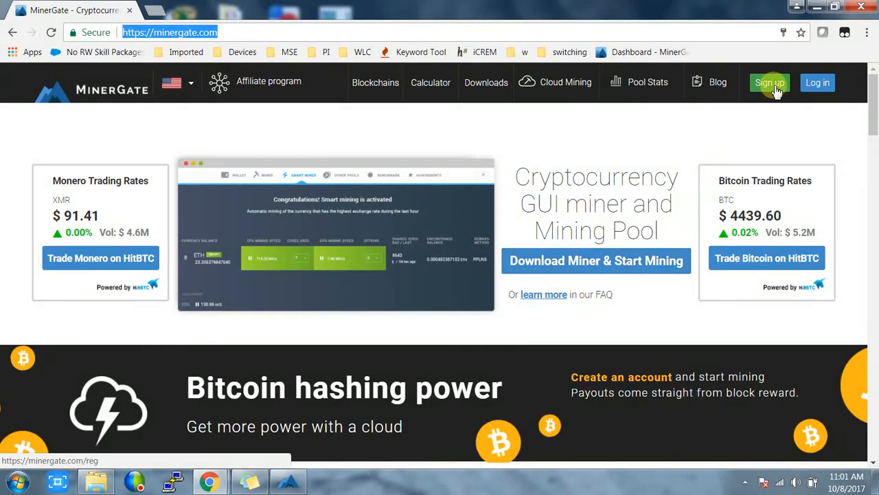
Bring up the MinerGate registration page with empty email and password fields.
left_click(770, 83)
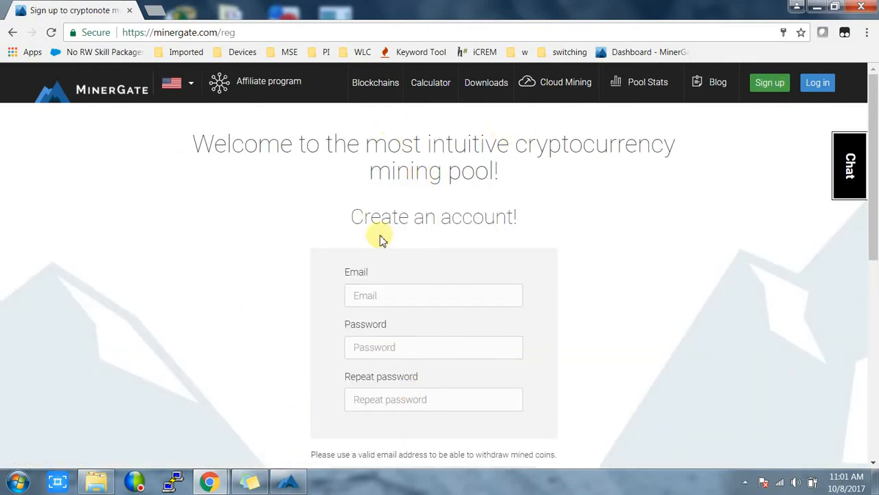
mouse_move(418, 205)
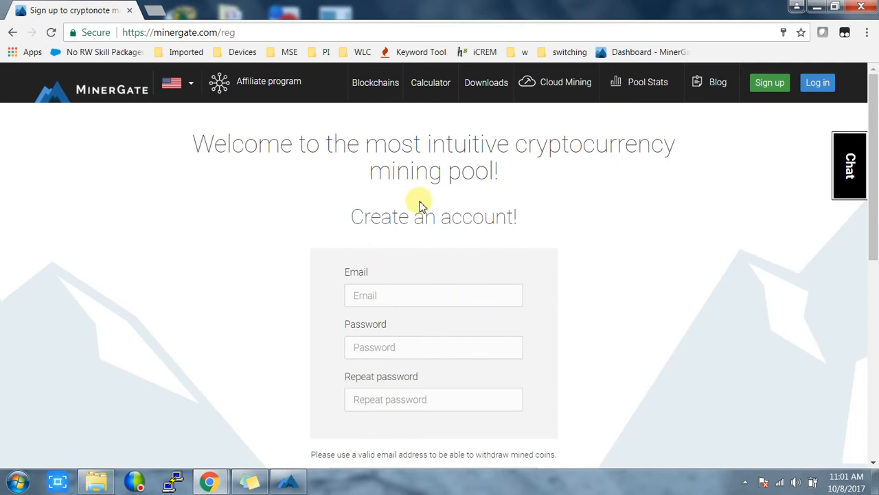
mouse_move(486, 82)
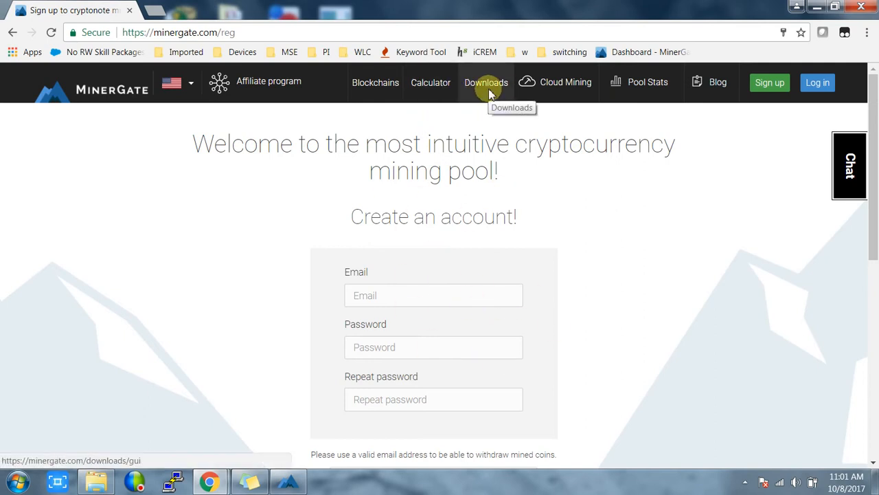
Show the GUI miner downloads listing Windows 64-bit and 32-bit versions.
left_click(485, 82)
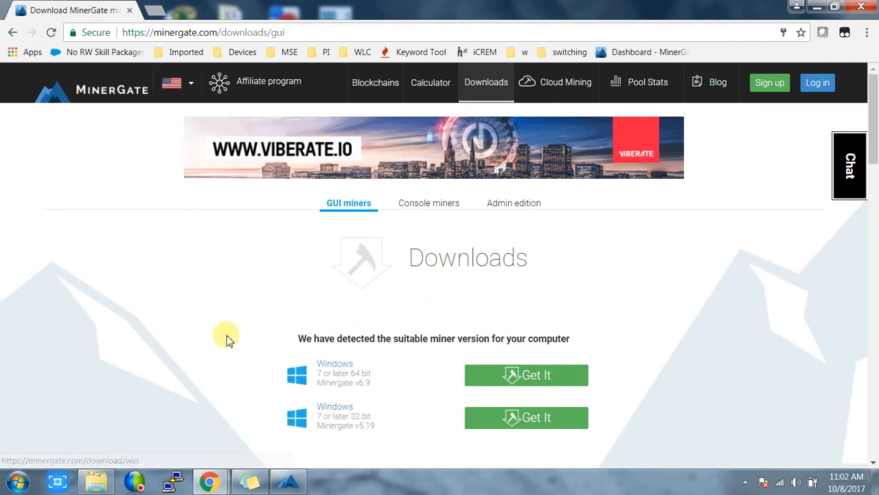
scroll("down", 3)
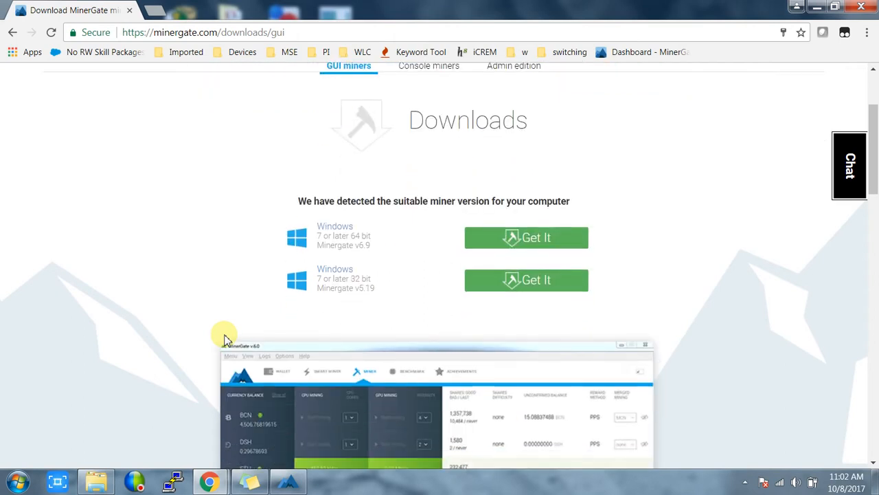
scroll("down", 3)
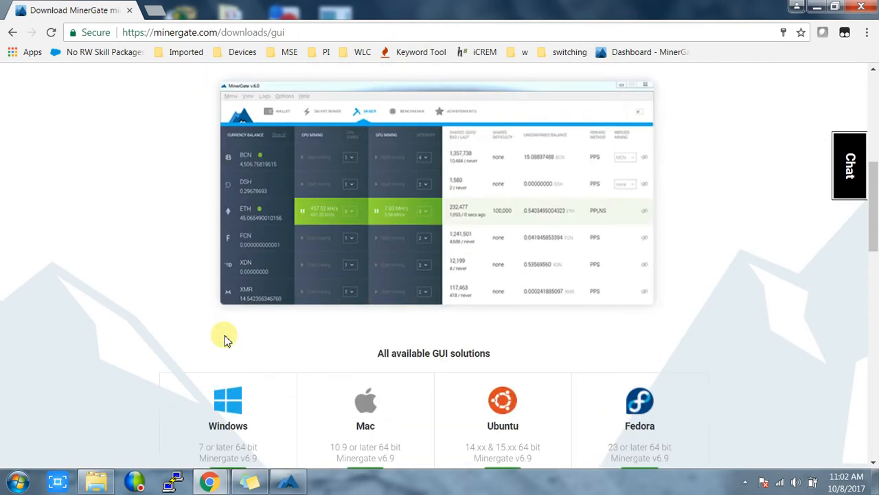
scroll("down", 3)
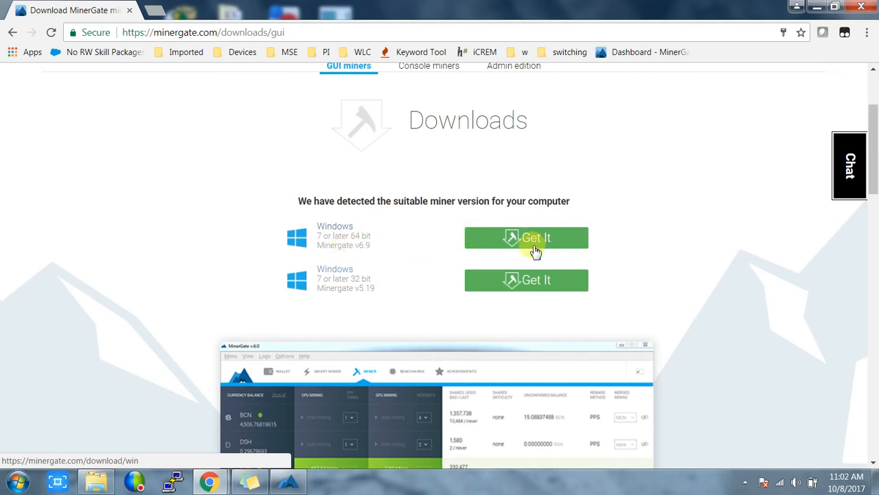
mouse_move(353, 245)
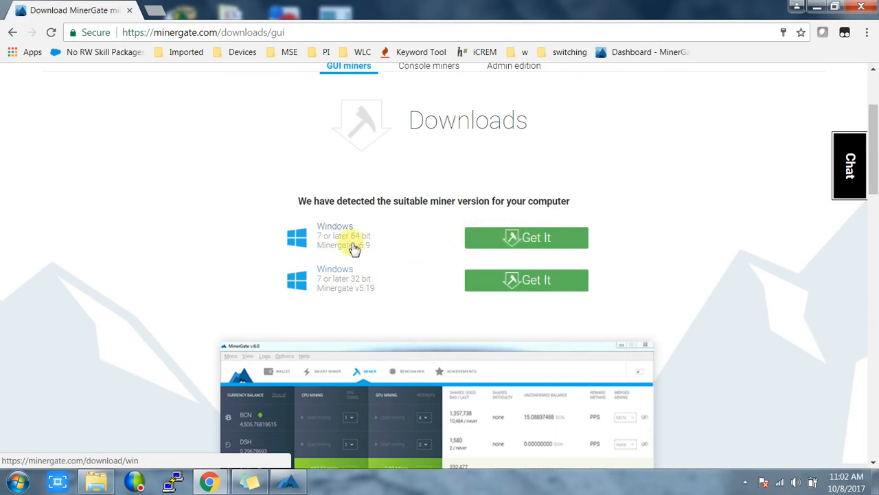
mouse_move(390, 256)
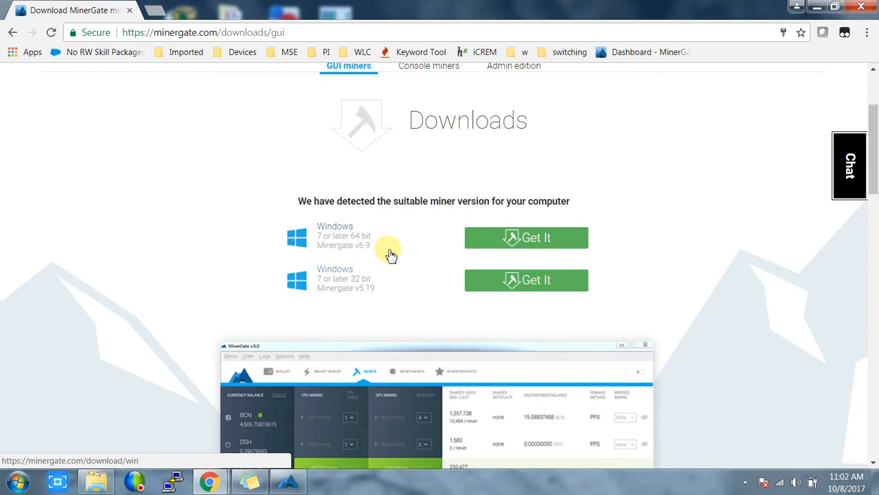
mouse_move(535, 242)
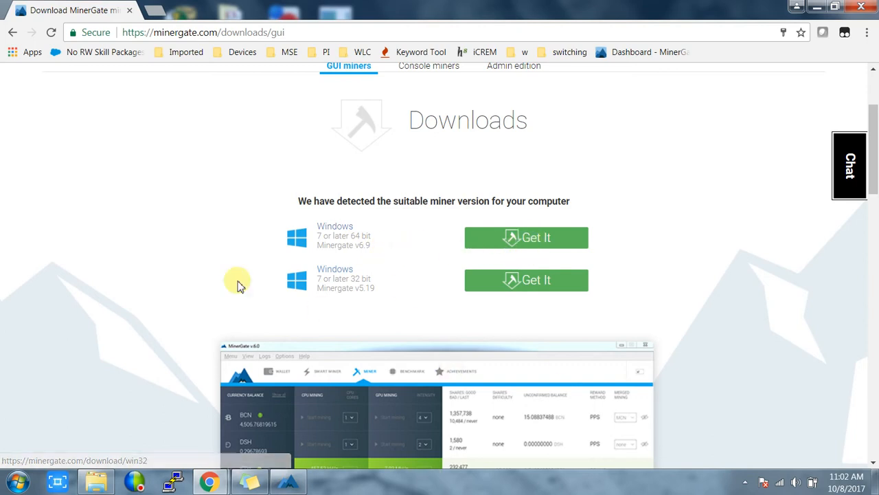
mouse_move(558, 221)
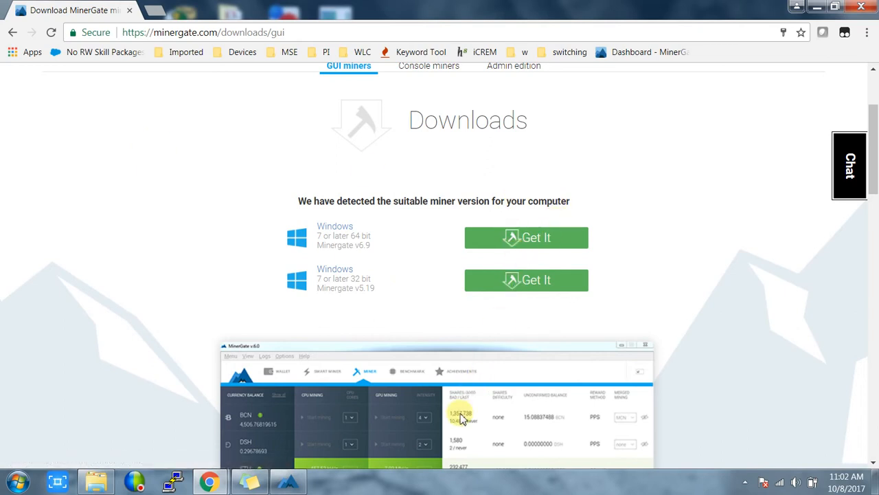
mouse_move(715, 302)
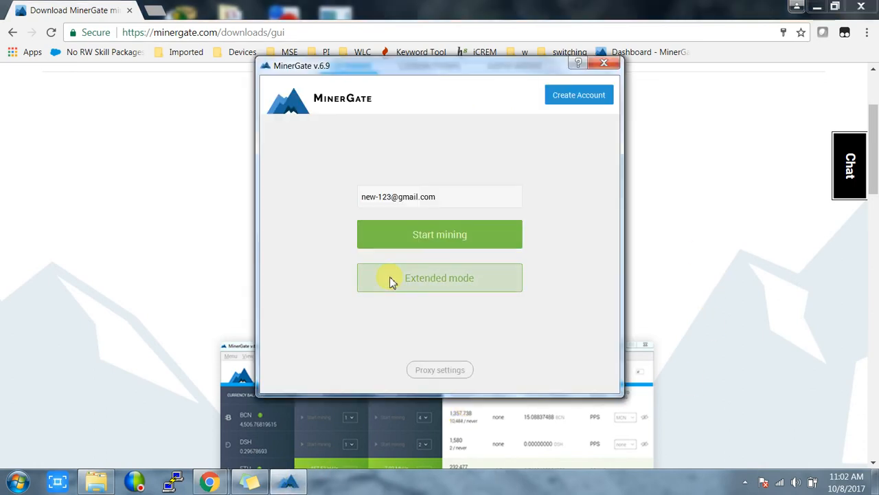
mouse_move(371, 256)
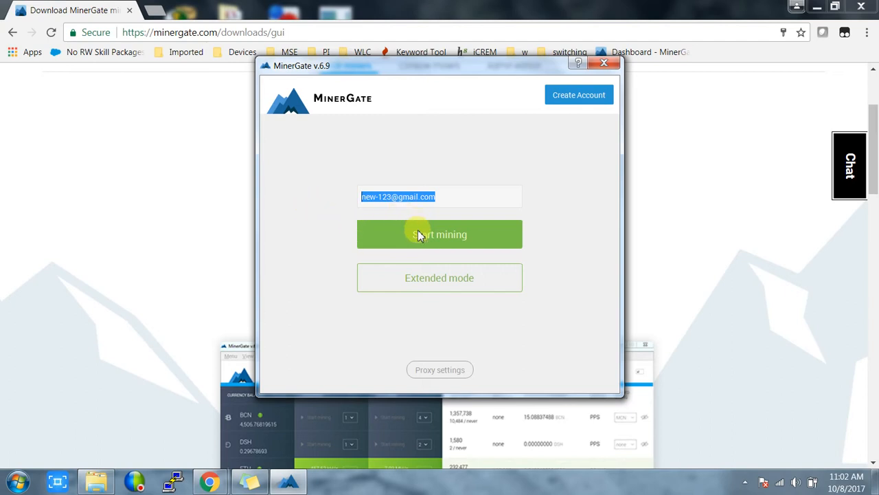
Enter Extended mode so the main miner window shows Smart Mining.
left_click(439, 234)
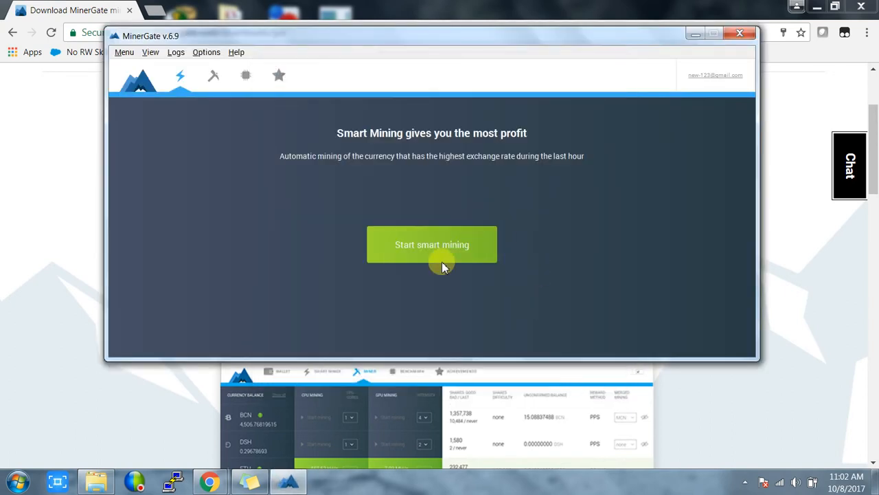
mouse_move(489, 165)
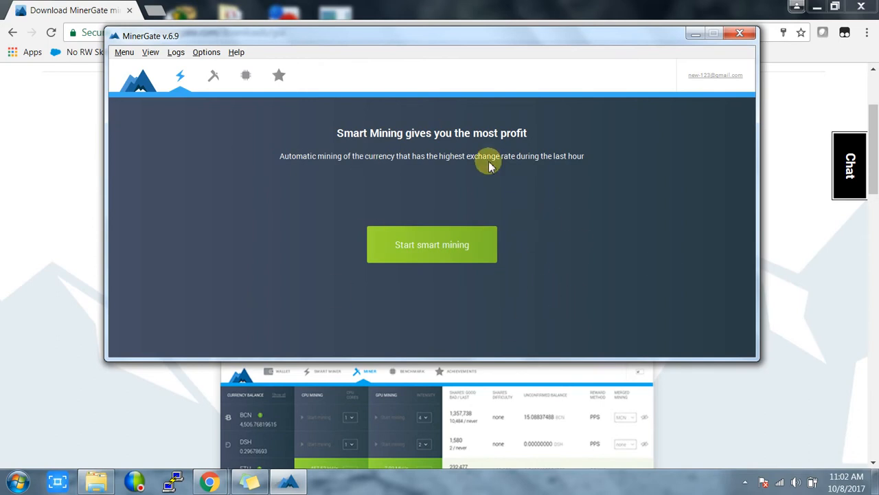
mouse_move(231, 74)
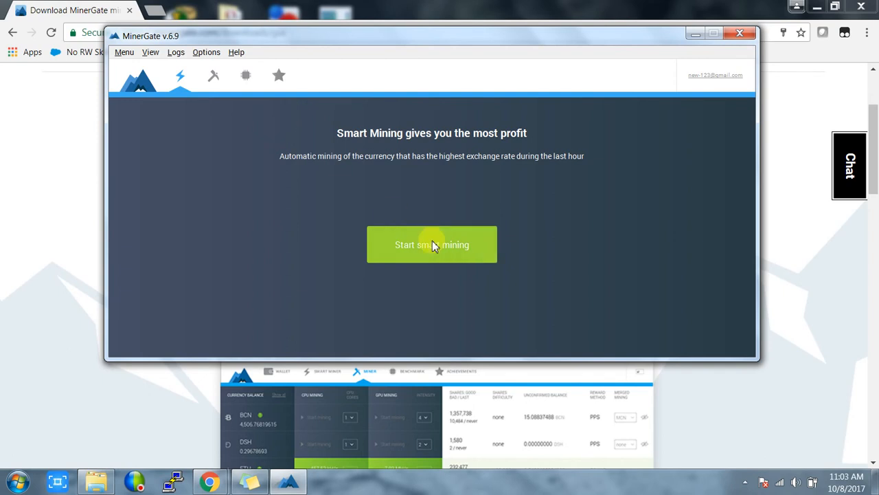
mouse_move(212, 75)
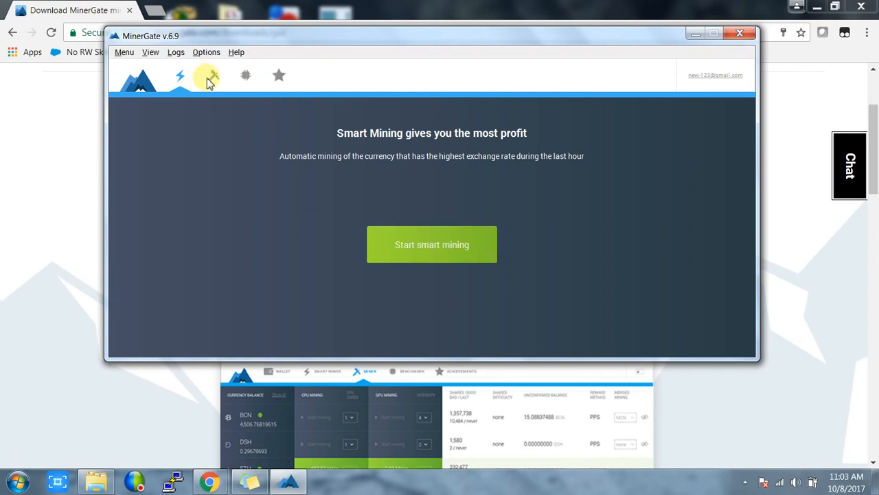
Start XMR CPU mining on 1 core in the per-currency list, then stop it again.
left_click(213, 75)
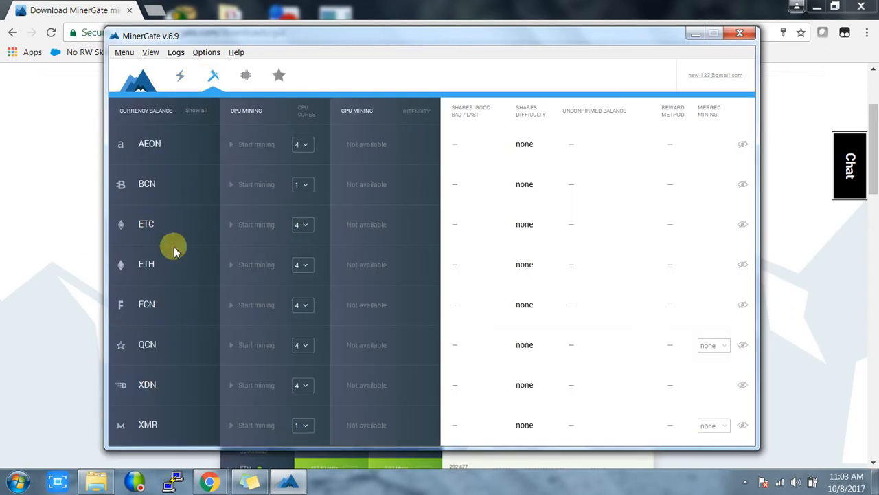
mouse_move(201, 247)
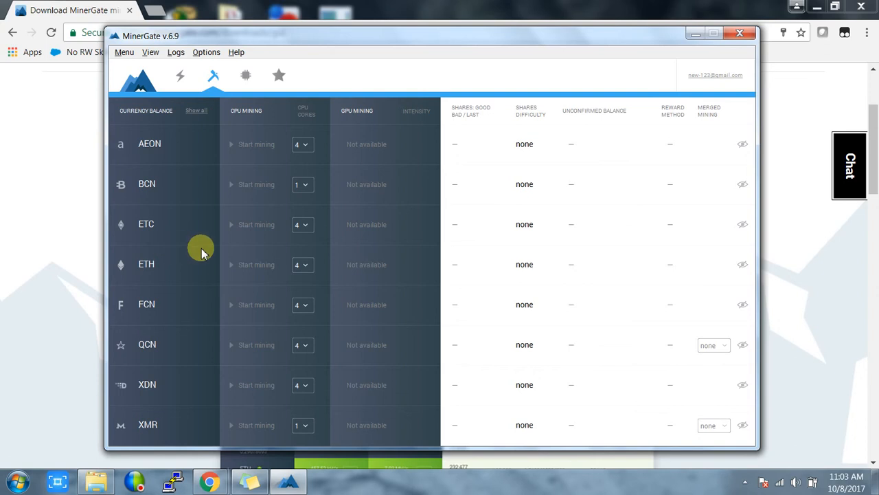
mouse_move(191, 269)
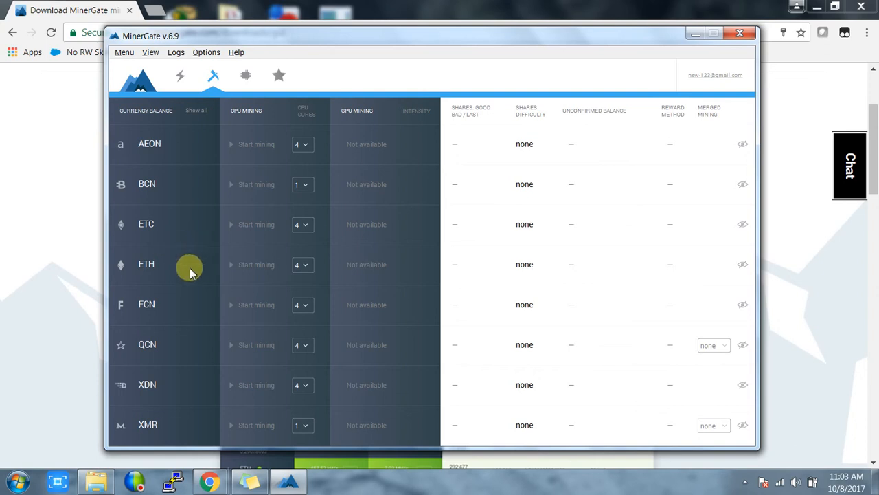
mouse_move(192, 397)
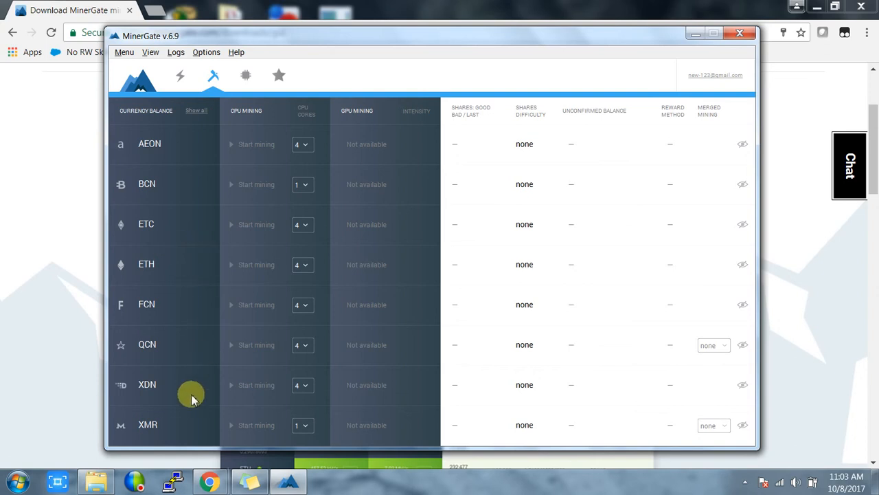
mouse_move(235, 430)
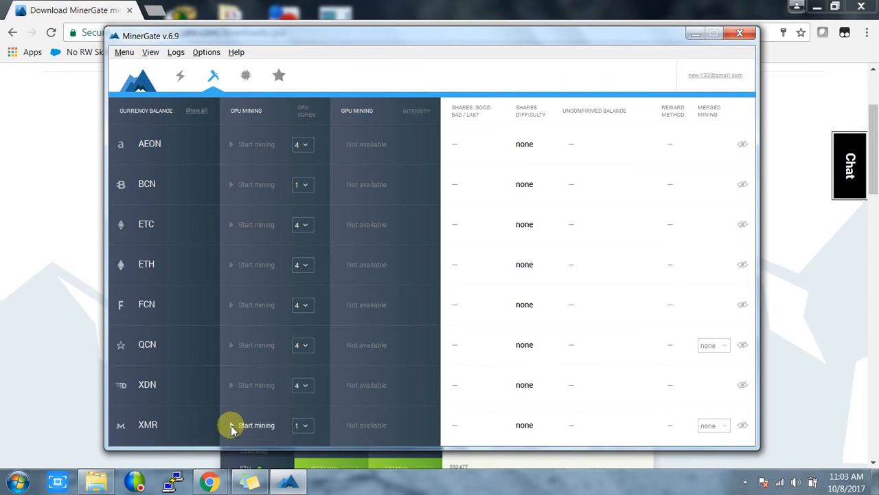
left_click(254, 424)
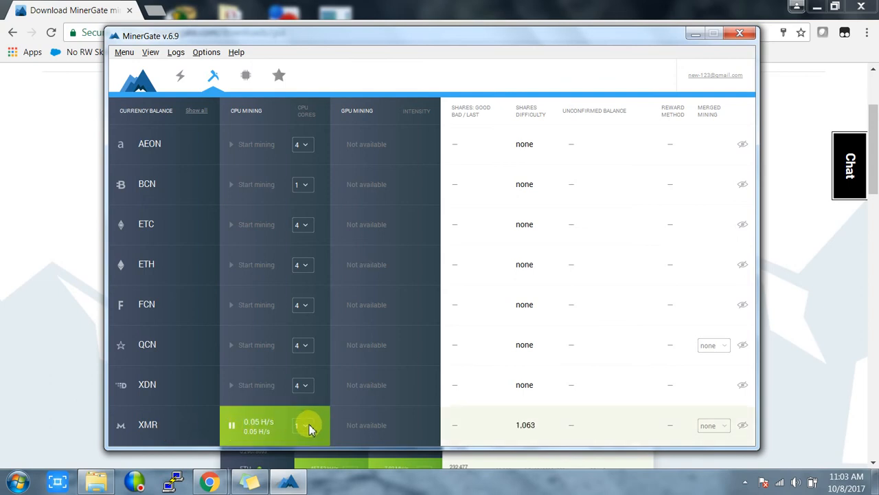
left_click(303, 425)
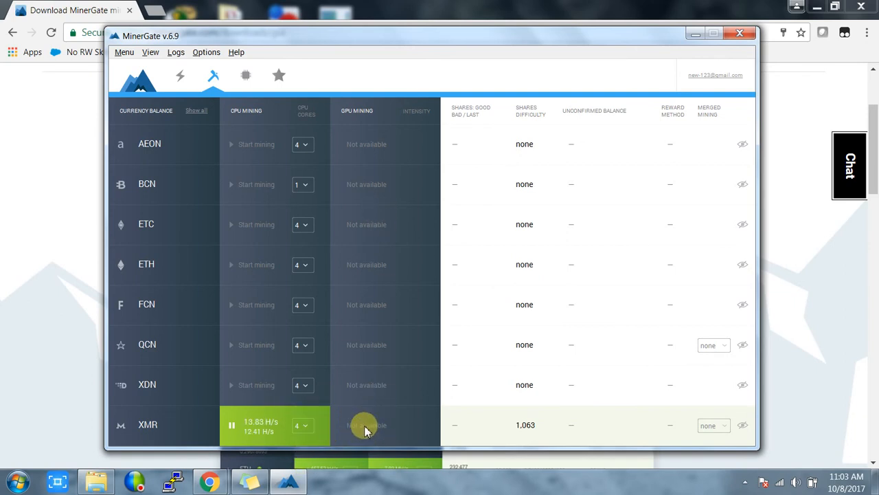
mouse_move(390, 429)
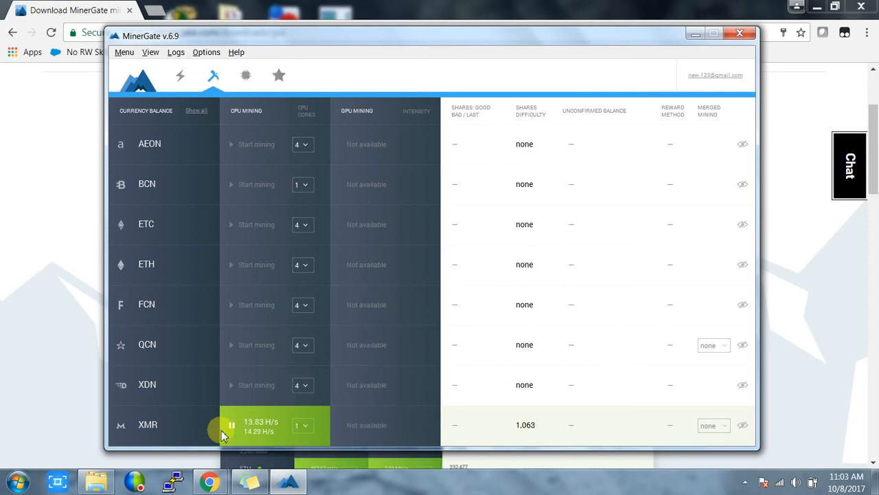
left_click(231, 425)
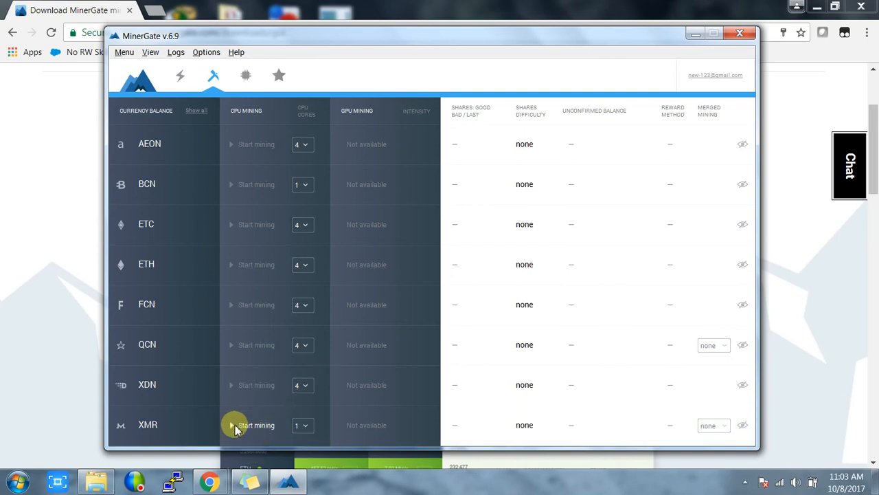
left_click(231, 424)
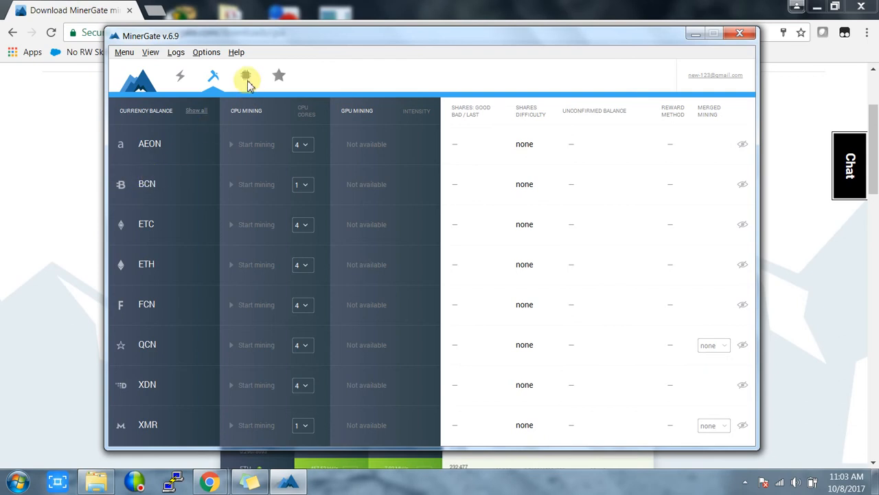
View the Start Benchmark page, then show the achievements with only Crafty unlocked.
left_click(245, 76)
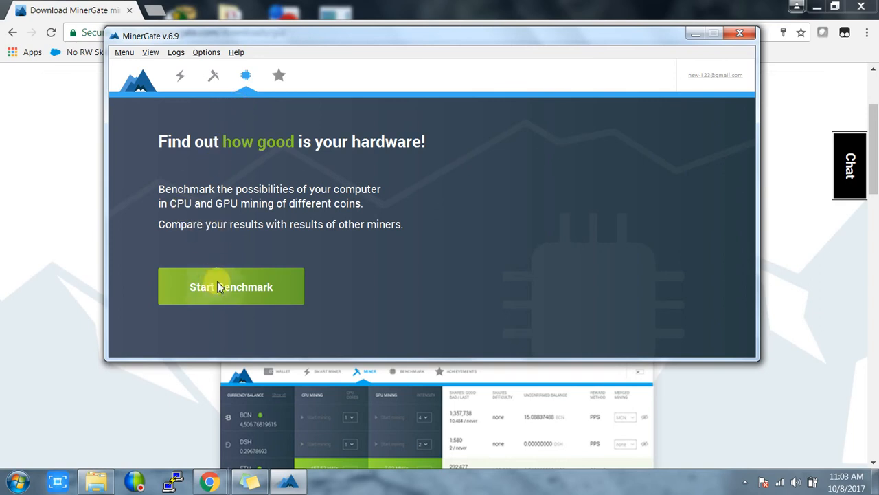
mouse_move(253, 306)
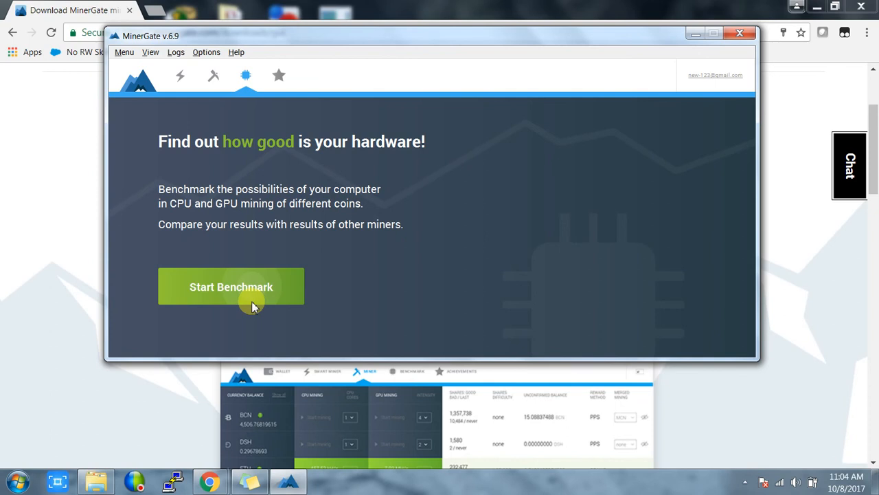
mouse_move(268, 311)
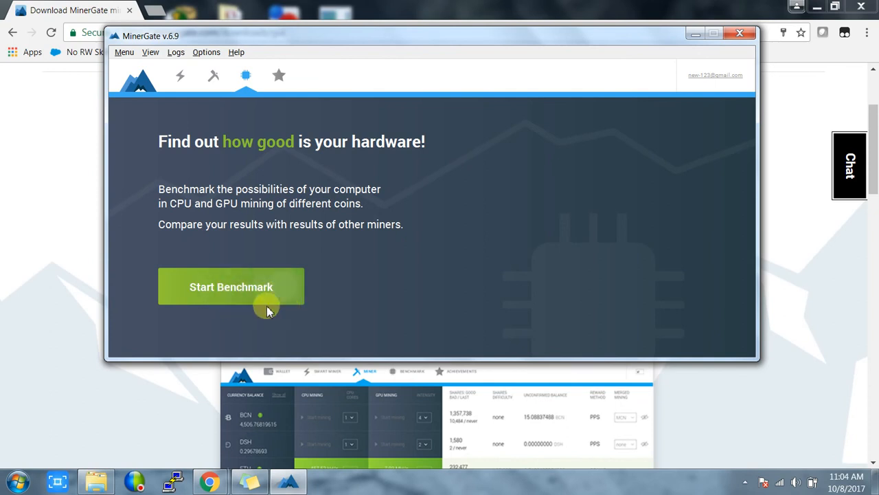
mouse_move(296, 305)
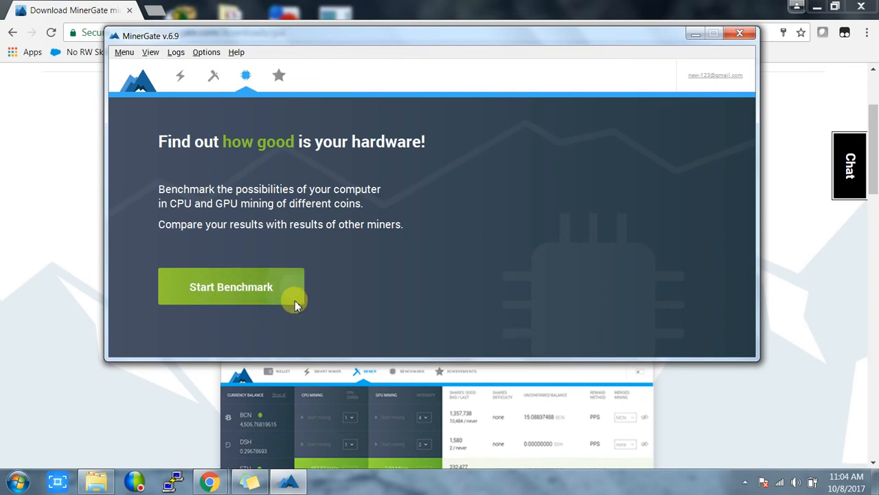
mouse_move(369, 62)
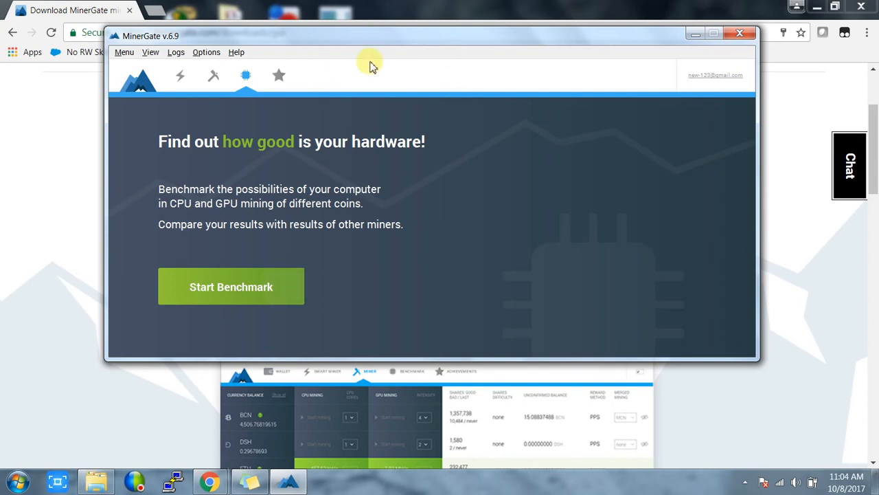
left_click(279, 75)
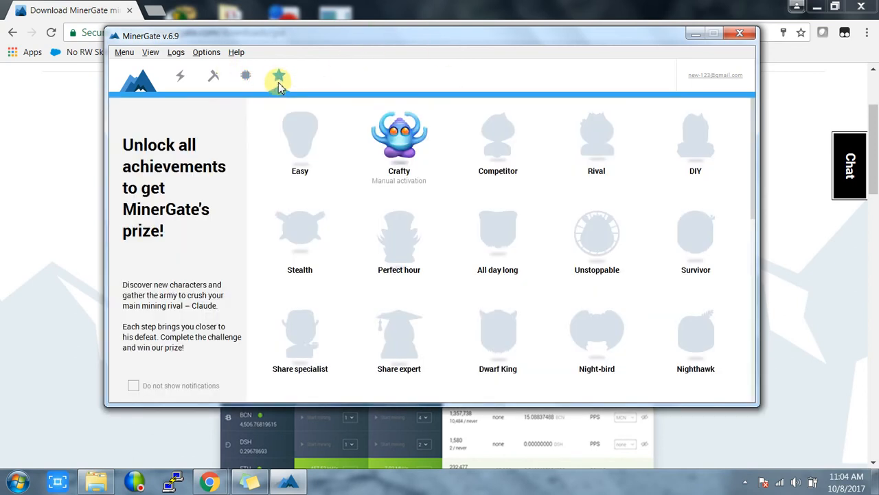
left_click(278, 76)
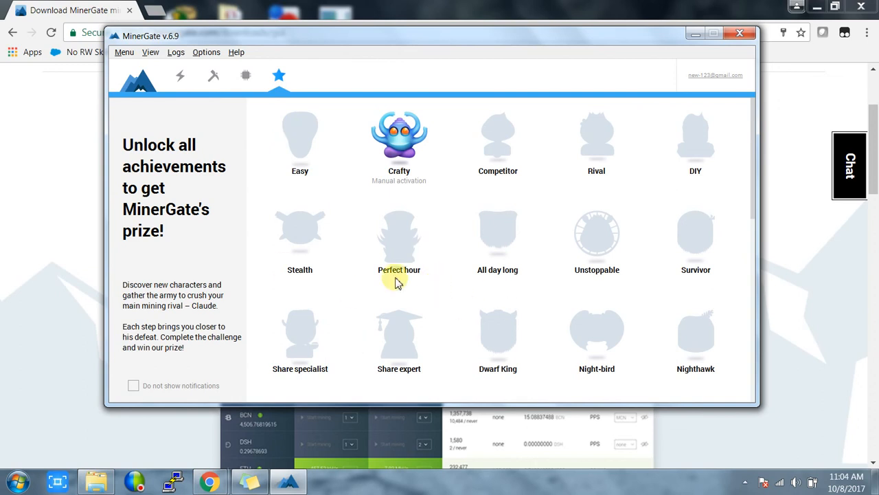
mouse_move(312, 141)
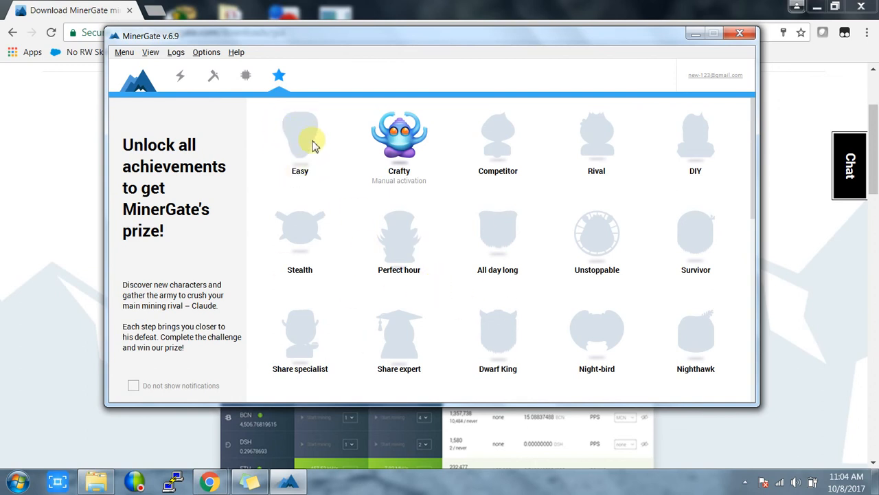
mouse_move(340, 162)
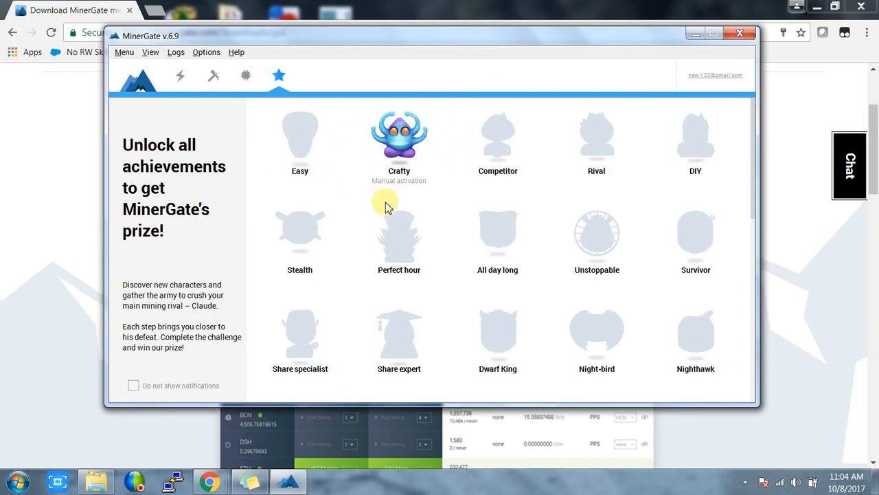
mouse_move(440, 196)
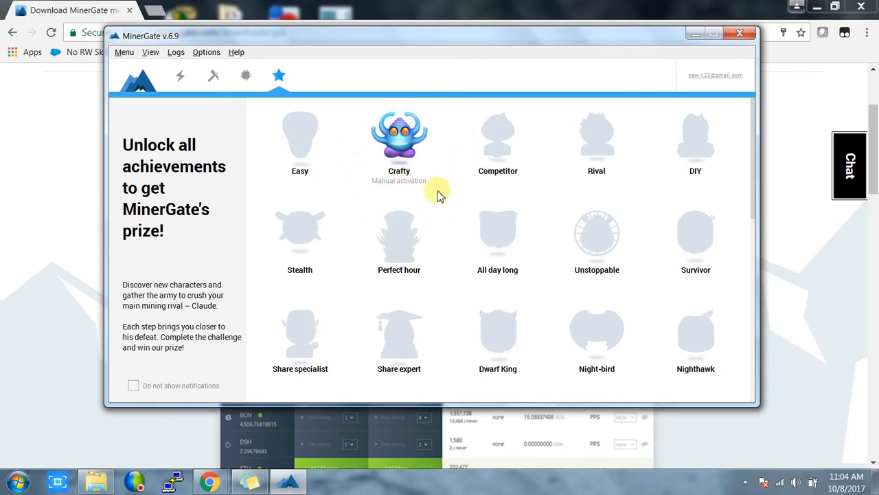
mouse_move(226, 260)
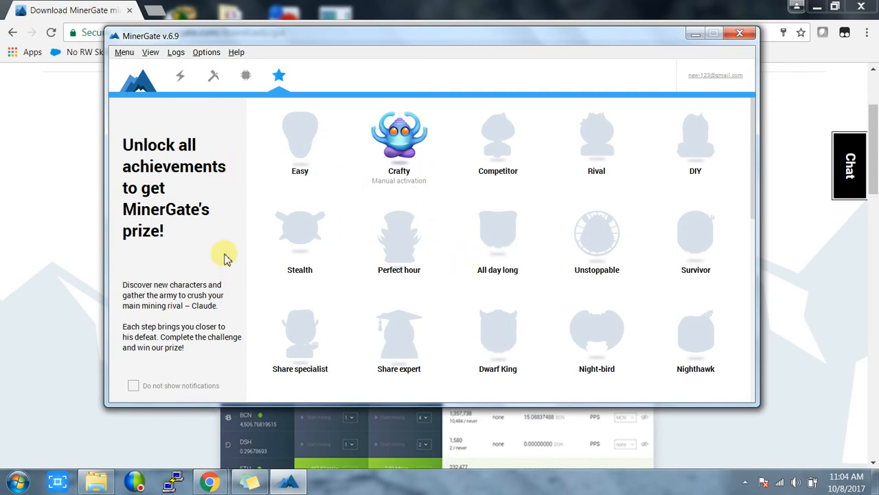
scroll("down", 3)
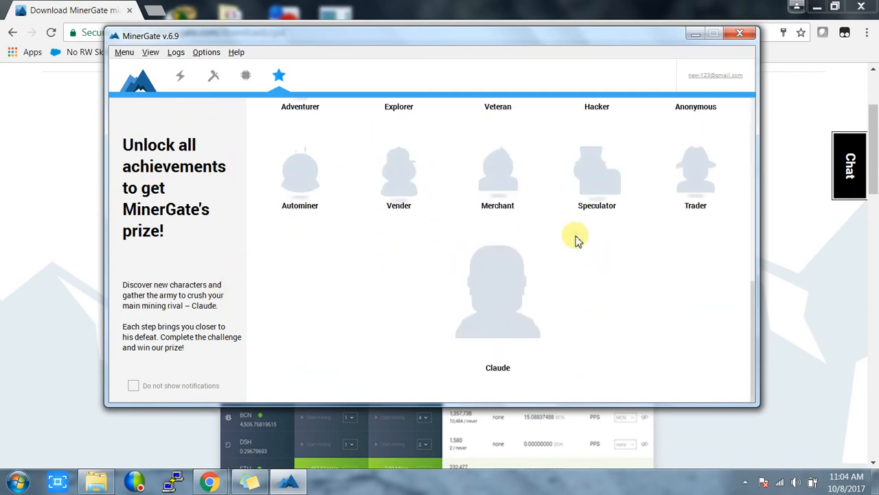
scroll("down", 3)
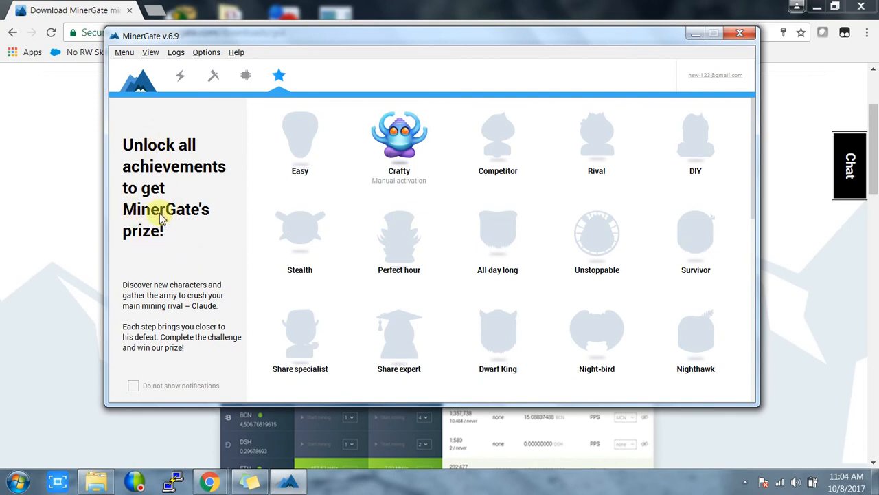
scroll("down", 3)
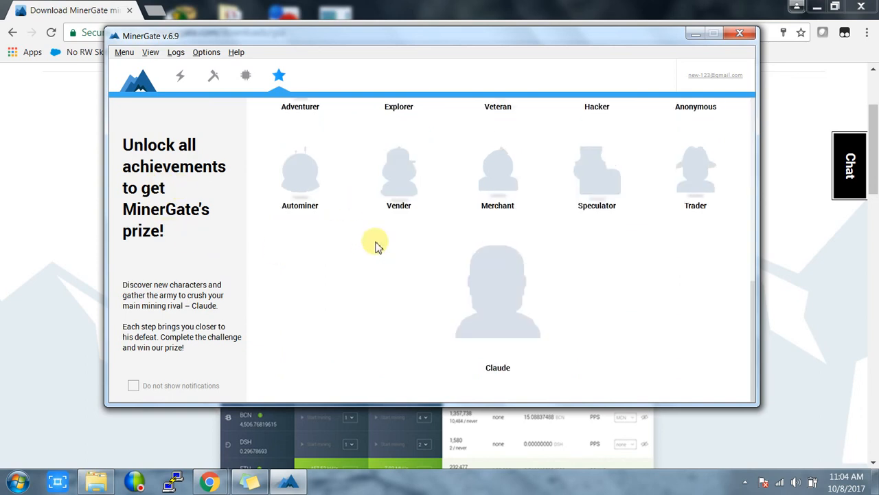
scroll("down", 3)
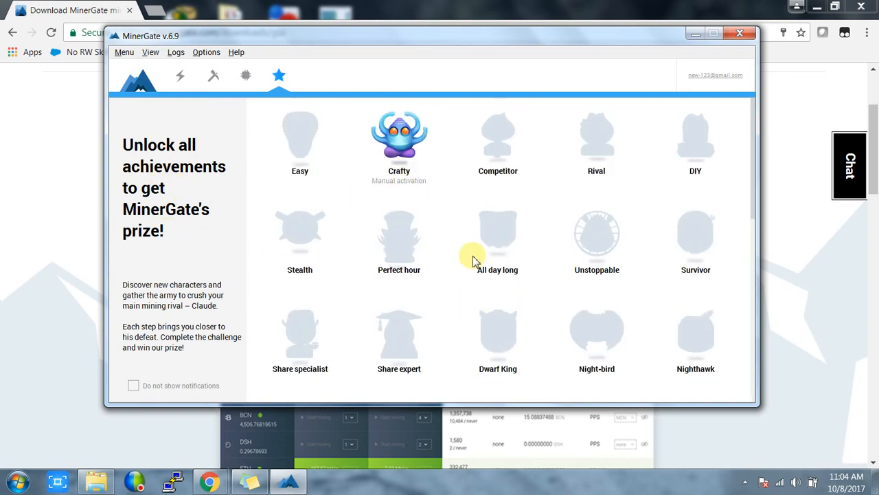
mouse_move(436, 309)
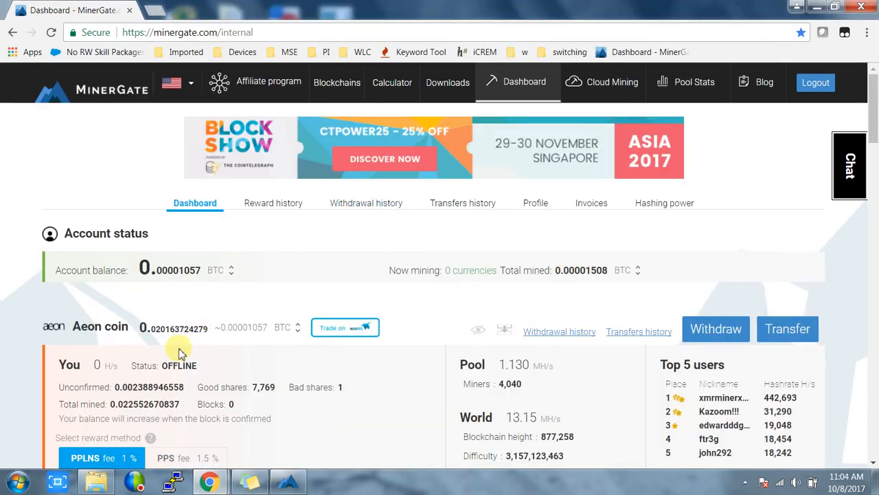
Scroll the web dashboard down to the Aeon coin and QuazarCoin balances.
scroll("down", 3)
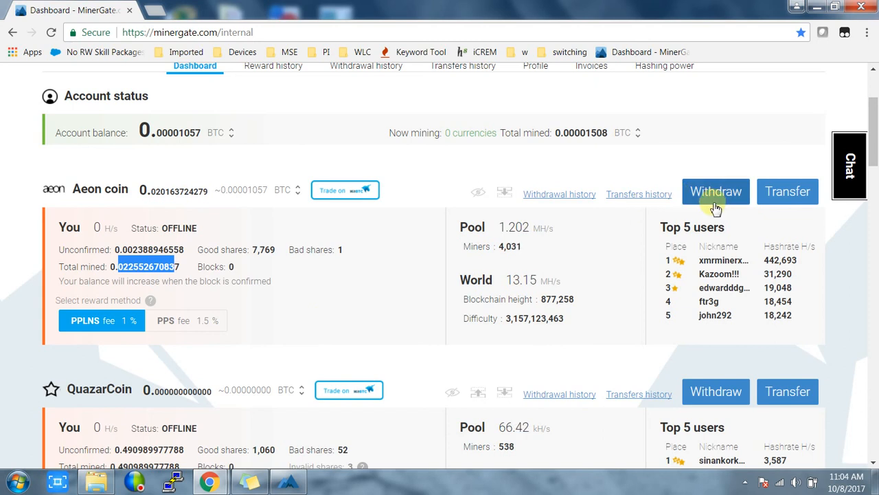
mouse_move(734, 211)
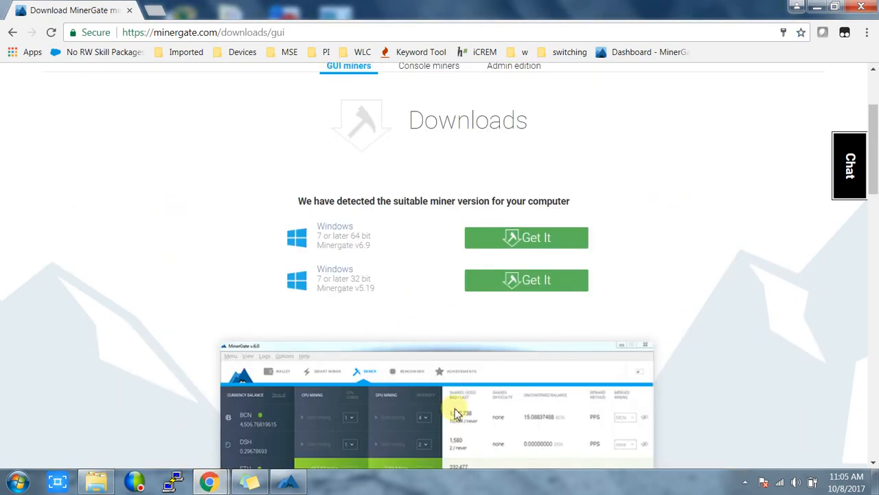
Return from the downloads page to the MinerGate home page via the logo.
scroll("up", 3)
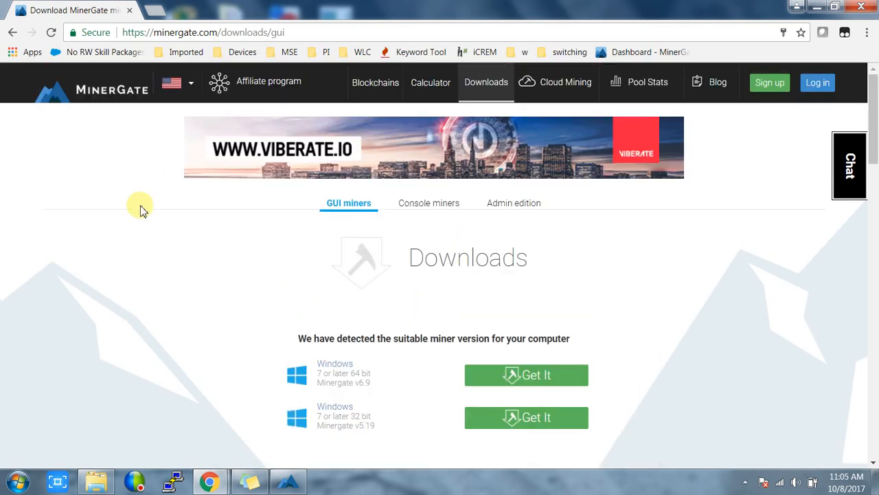
left_click(111, 90)
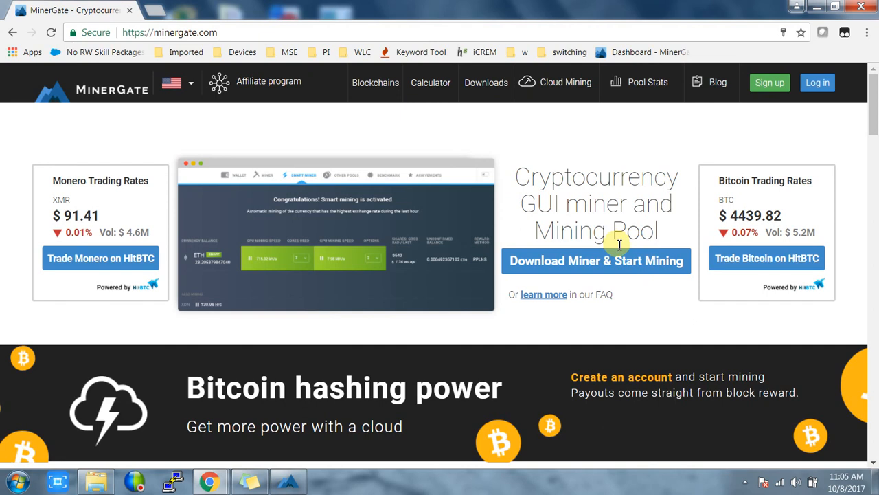
mouse_move(590, 227)
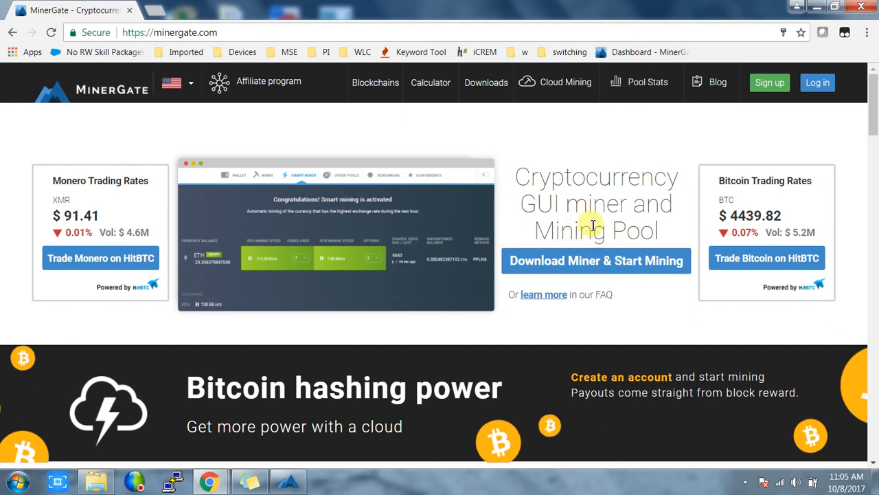